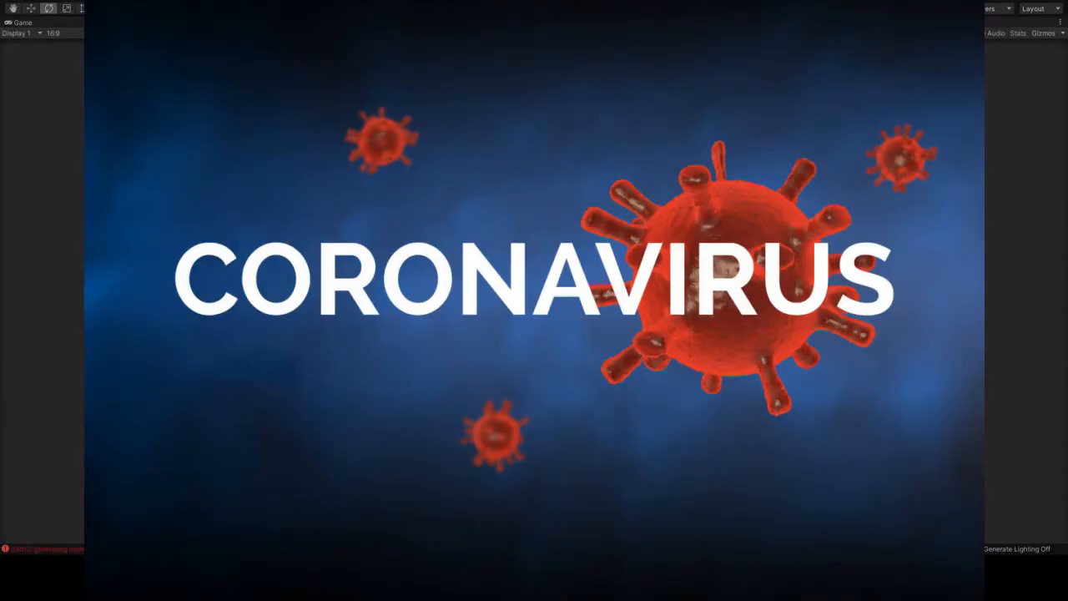
{"action": "left_click", "coordinate": [502, 8]}
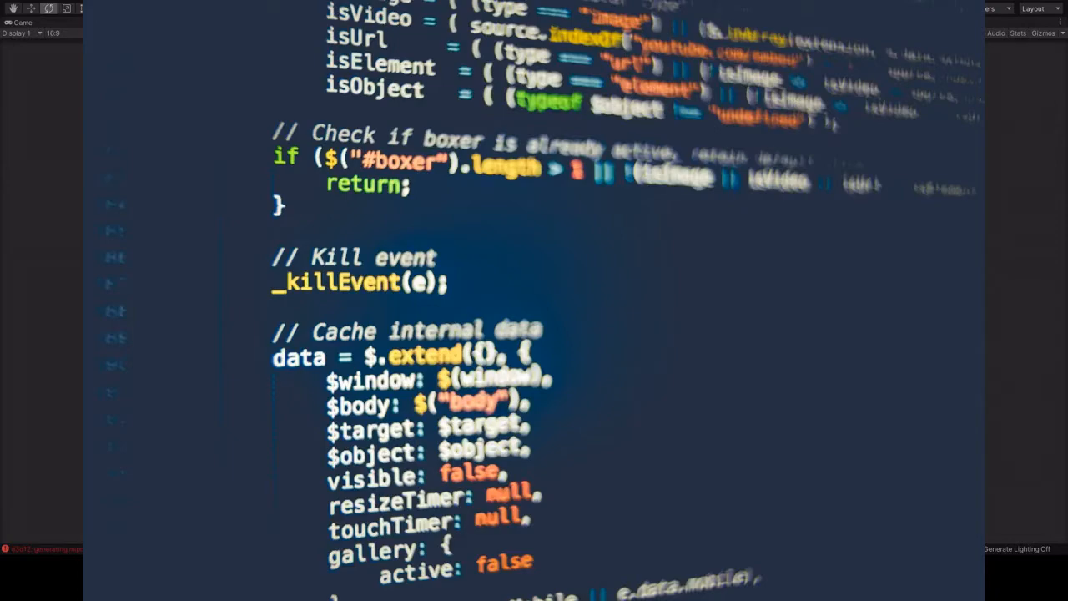
{"action": "left_click", "coordinate": [502, 6]}
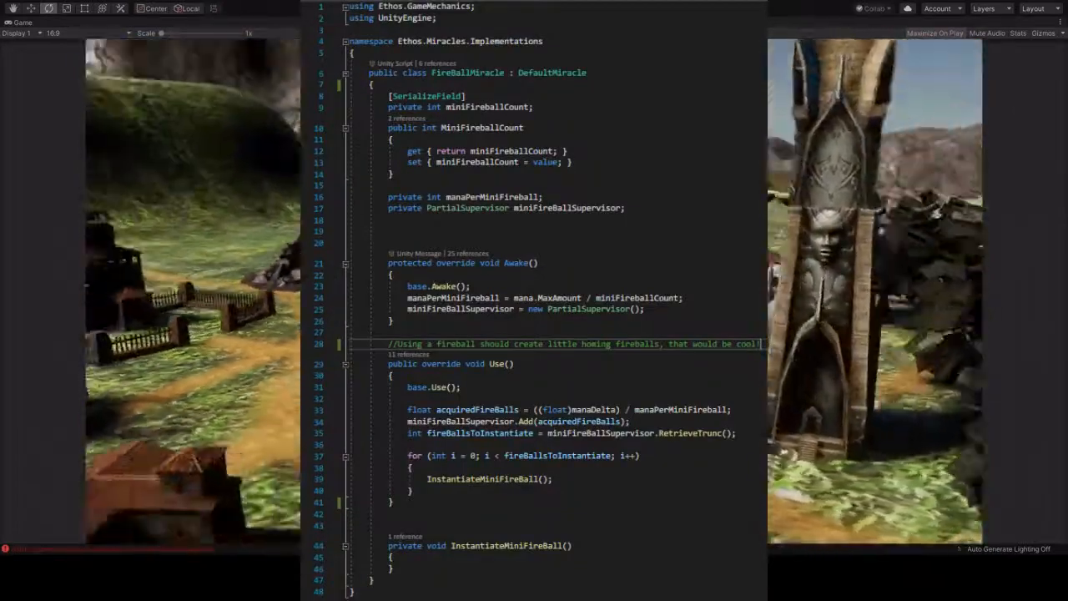
{"action": "left_click", "coordinate": [503, 8]}
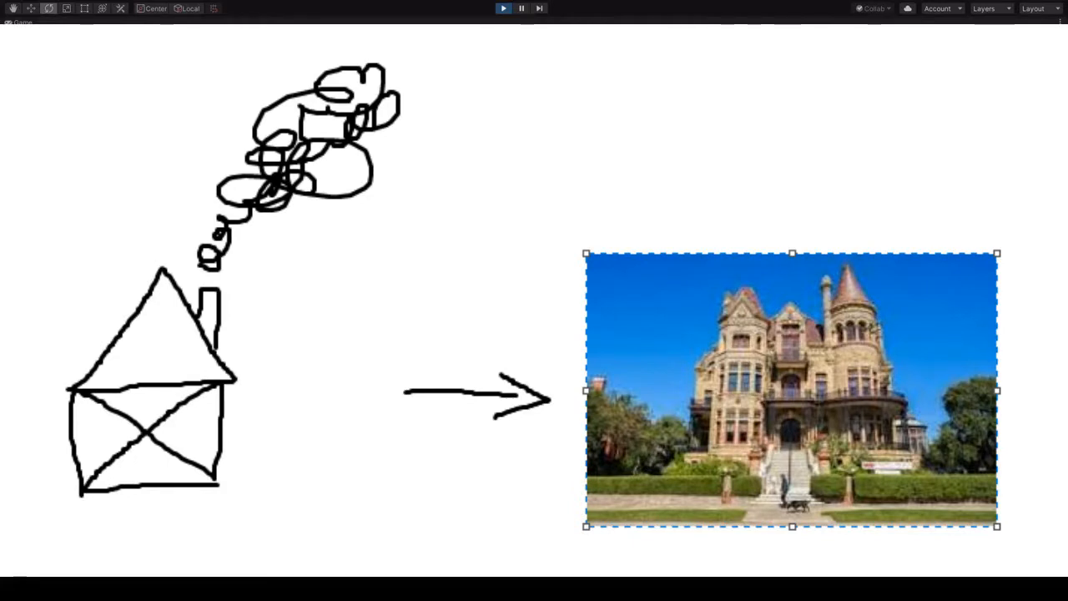
{"action": "left_click", "coordinate": [502, 8]}
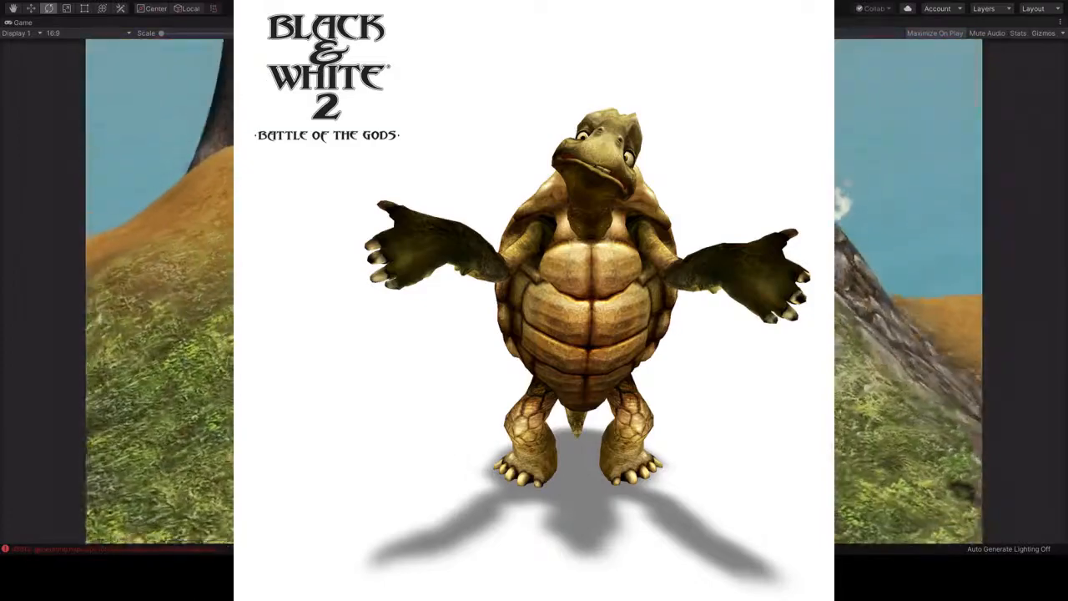
{"action": "left_click", "coordinate": [502, 7]}
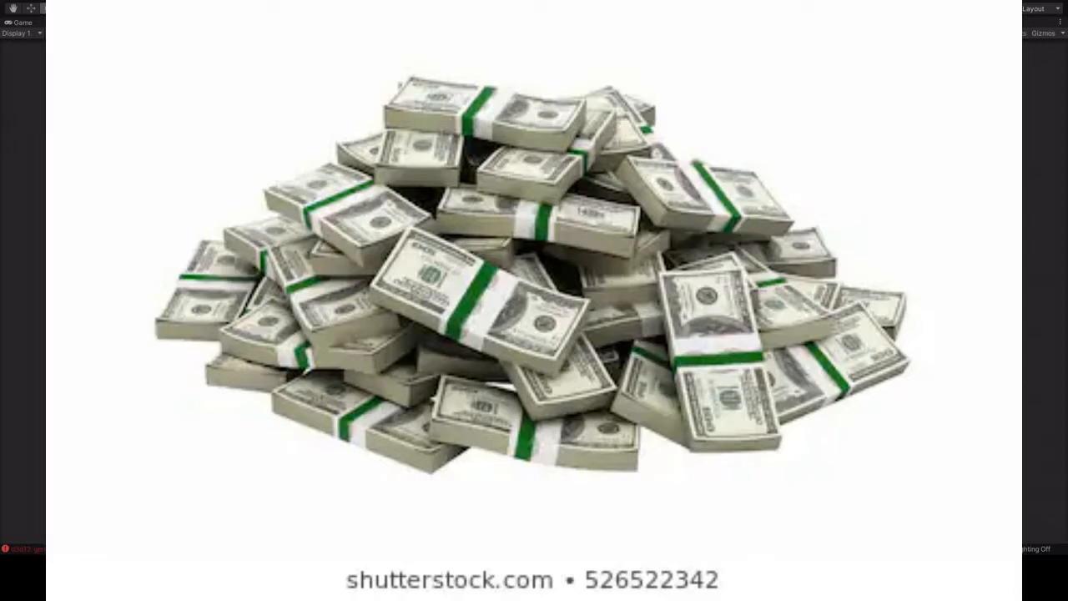
{"action": "left_click", "coordinate": [504, 8]}
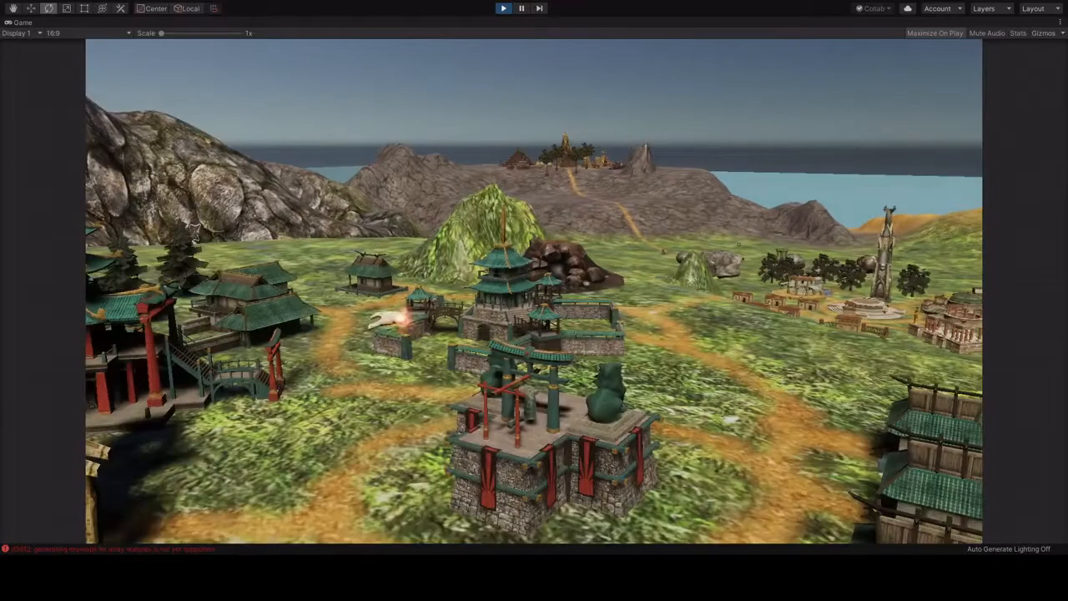